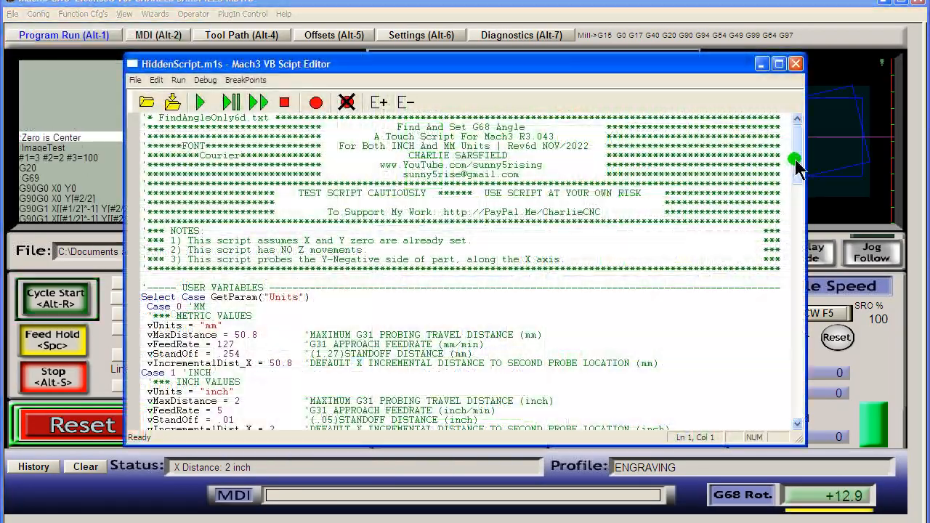
Scroll through the G68 angle probing script in HiddenScript.m1s and close the editor.
scroll("down", 3)
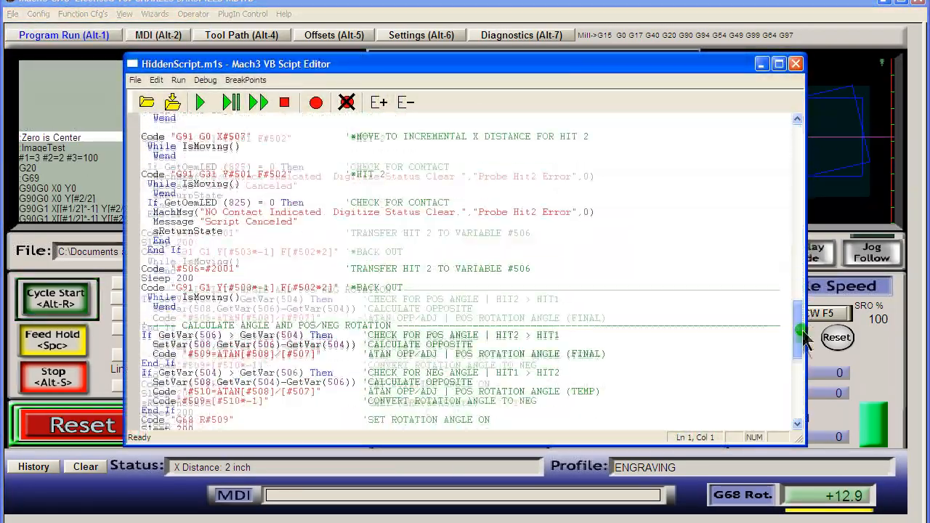
scroll("down", 3)
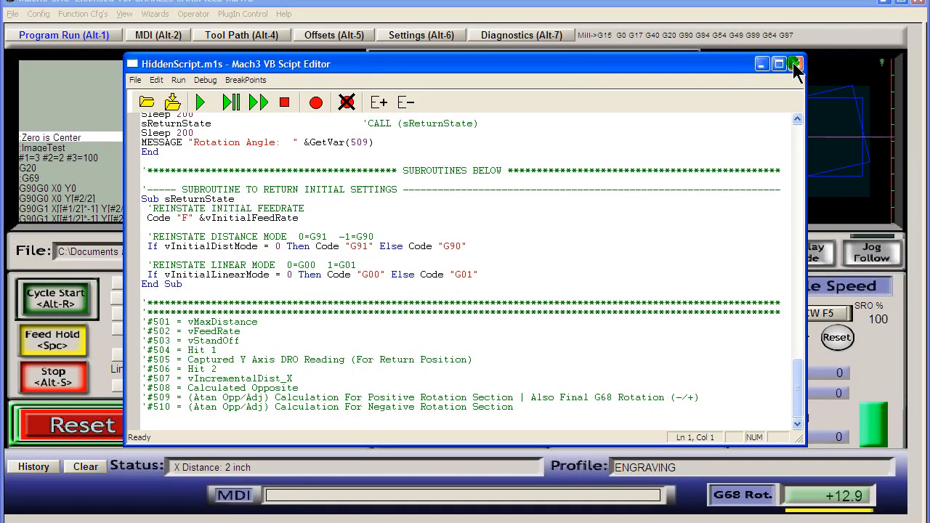
left_click(195, 13)
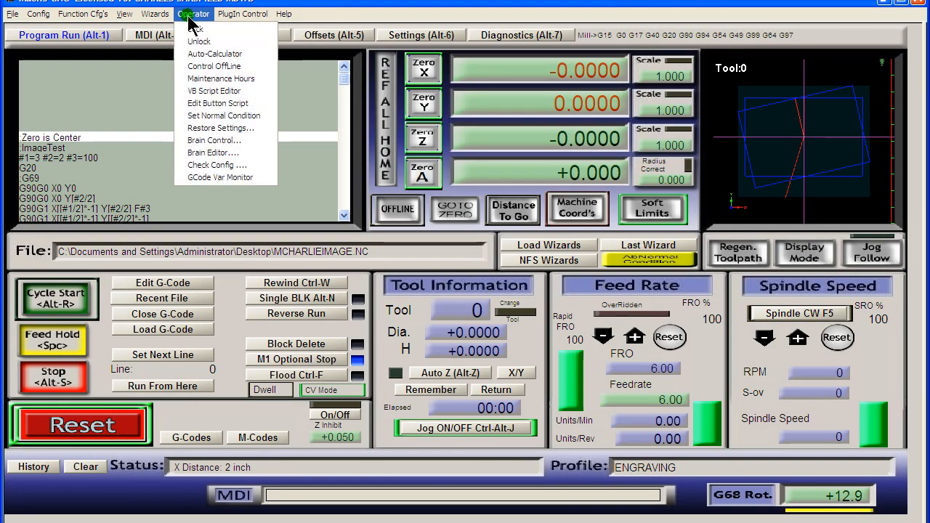
left_click(220, 177)
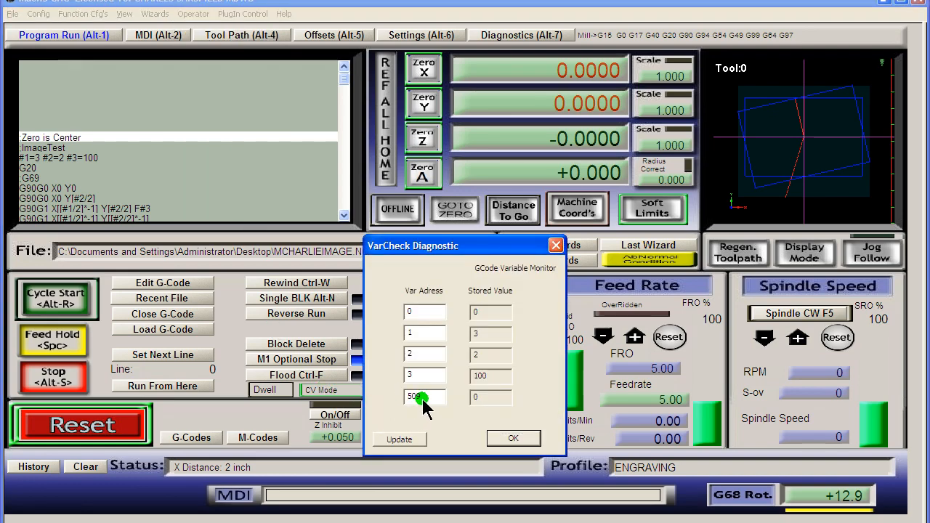
left_click(399, 439)
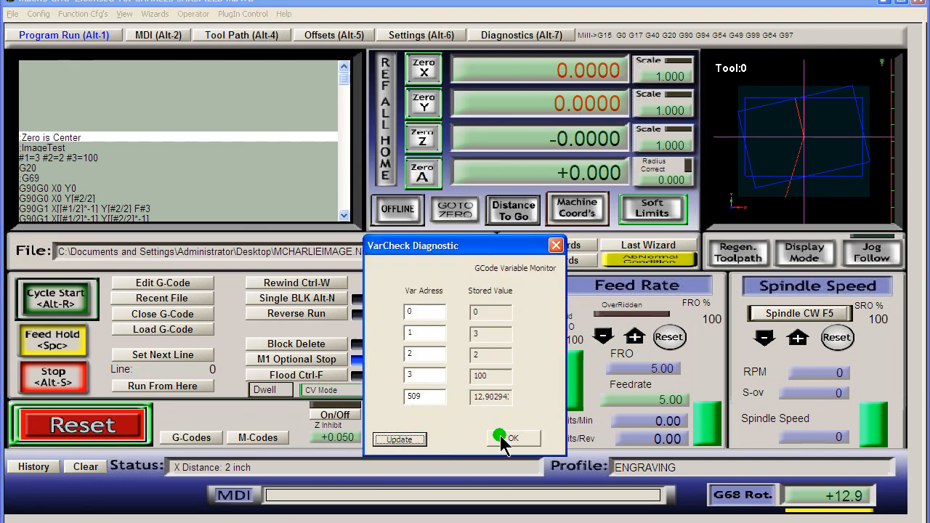
left_click(513, 439)
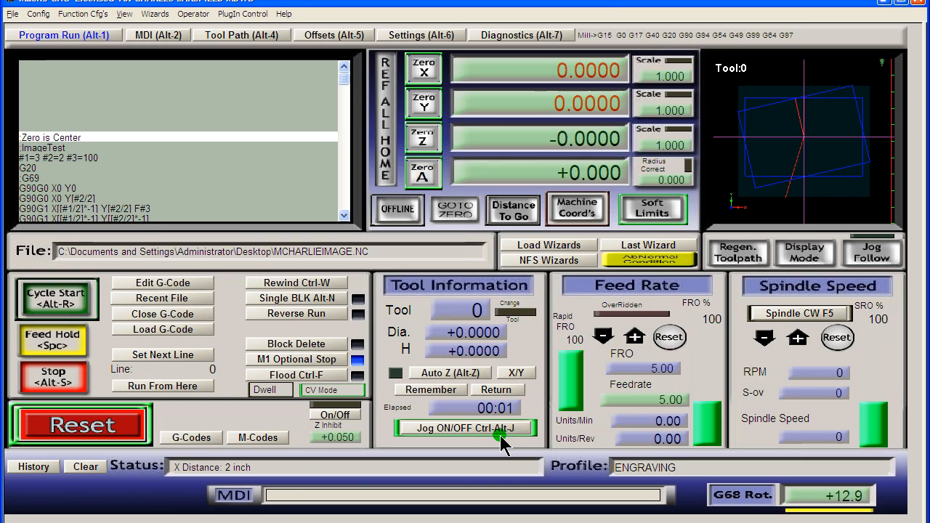
Run GCode Var List from Settings to write variables 1-10320 to GCodeVarList.txt, then close it.
left_click(421, 35)
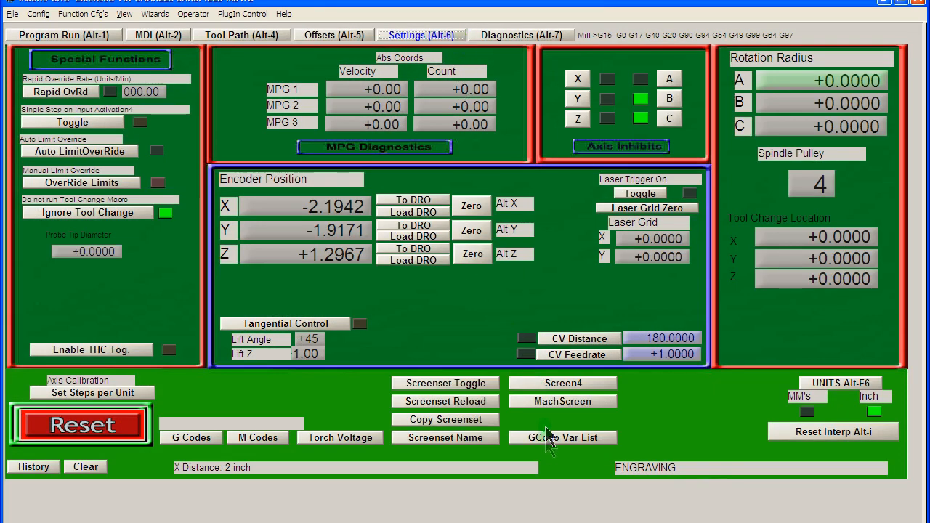
left_click(564, 437)
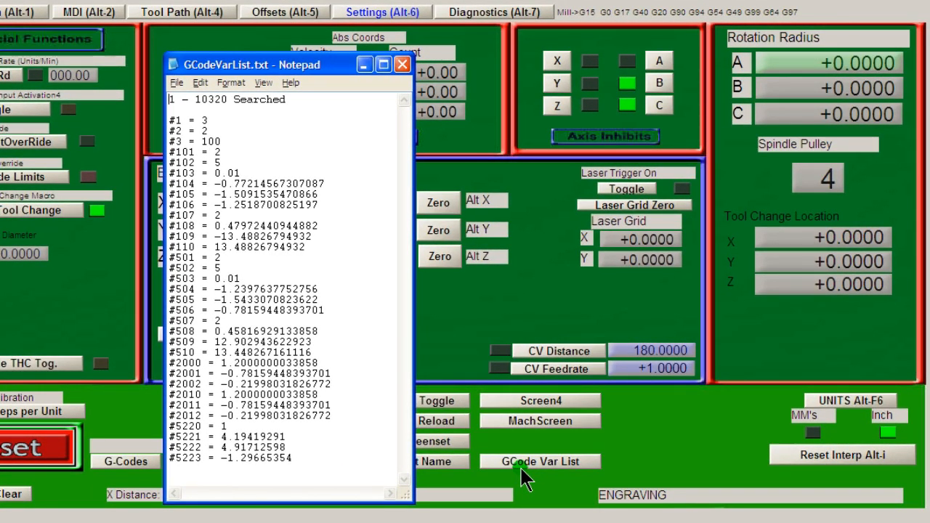
mouse_move(399, 134)
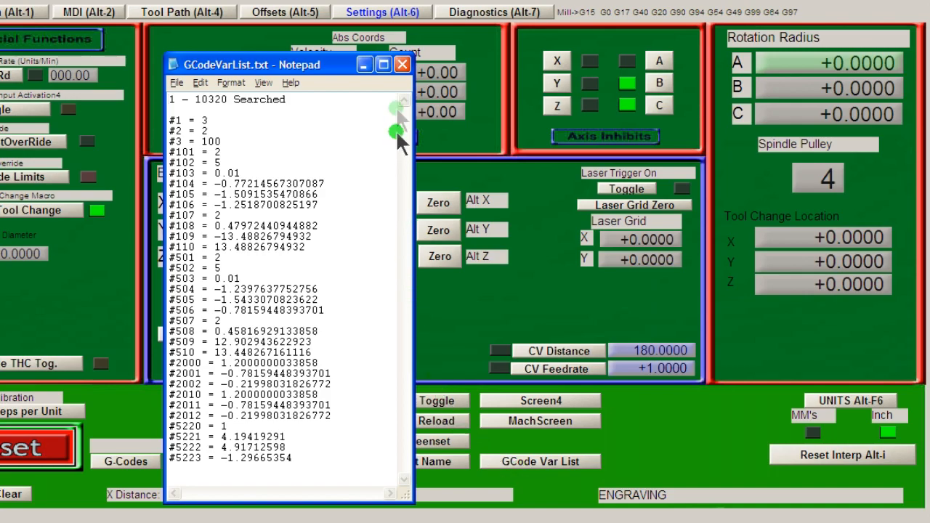
left_click(127, 16)
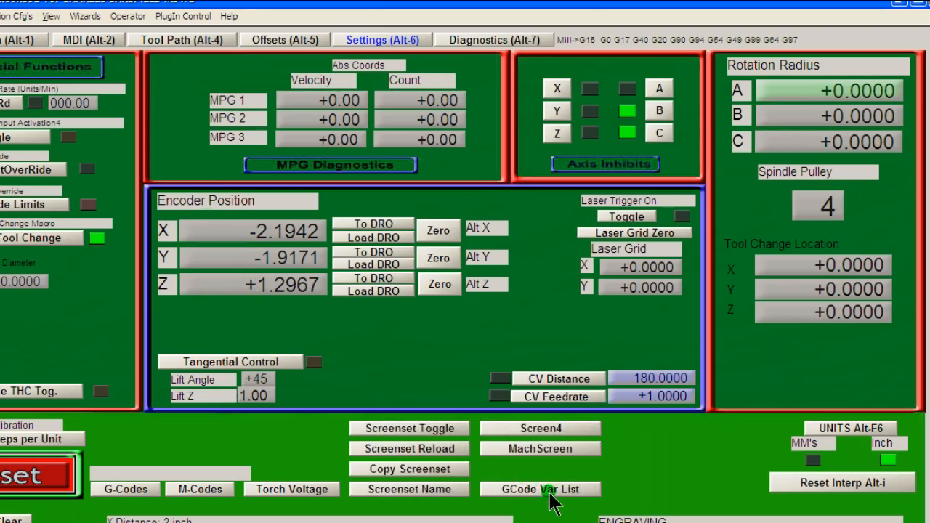
Edit the GCode Var List button script so vLast is 600 instead of 10320.
left_click(540, 489)
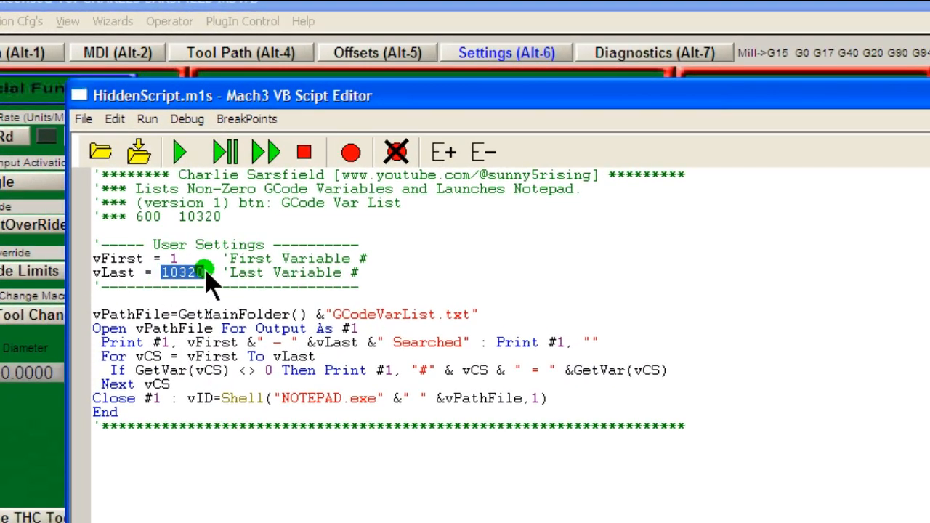
type("600")
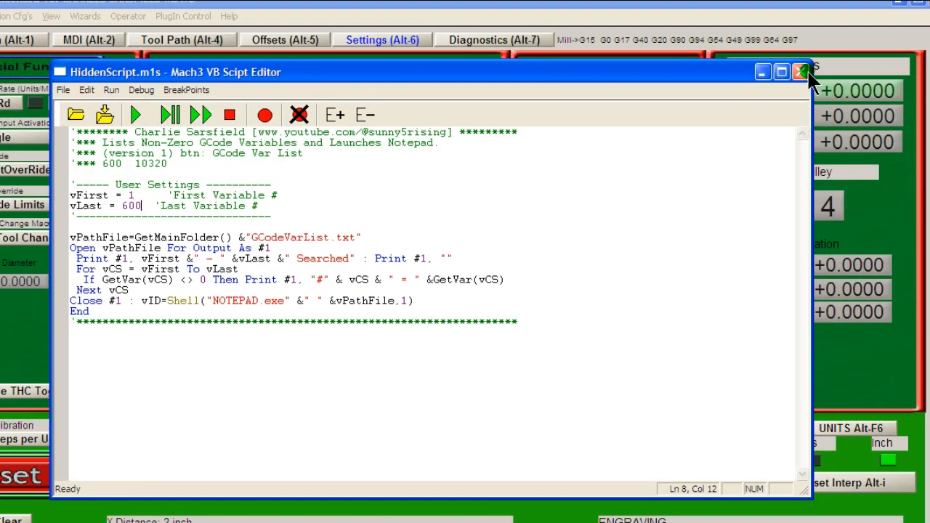
left_click(802, 71)
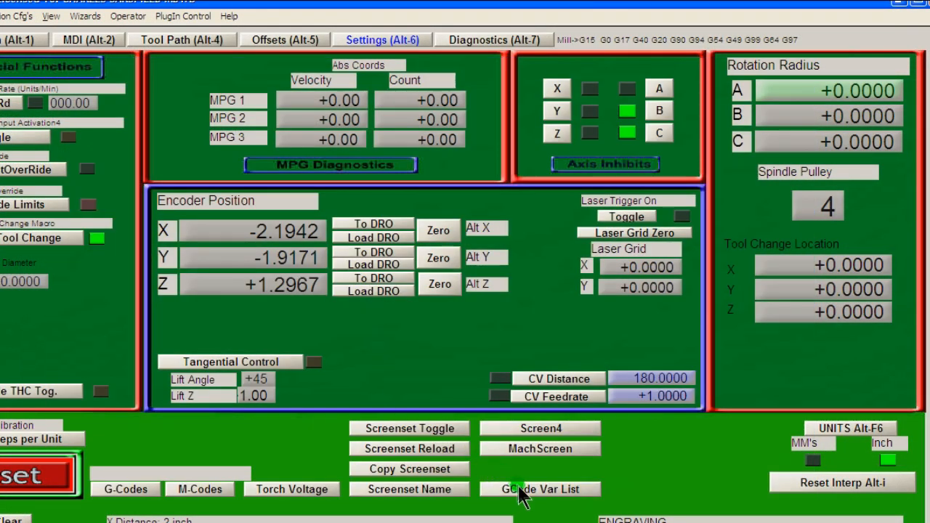
Rerun GCode Var List to produce the 1 - 600 Searched file in Notepad, then close it.
left_click(540, 488)
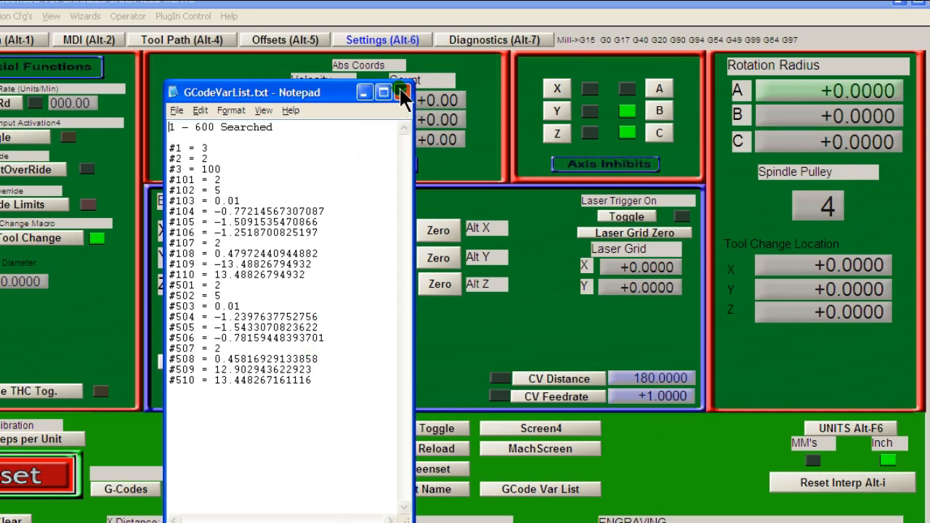
left_click(404, 93)
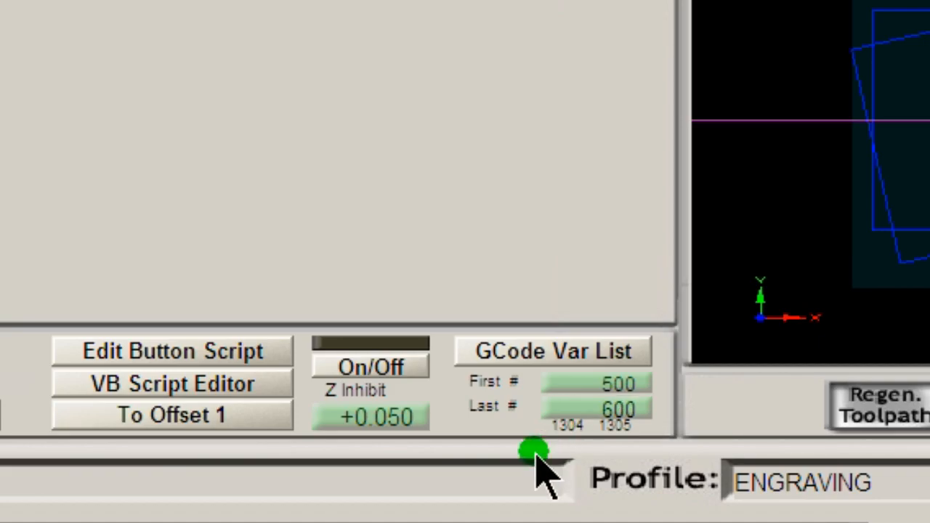
Show the version 2 GCode Var List script reading its range from DROs 1304 and 1305.
left_click(552, 352)
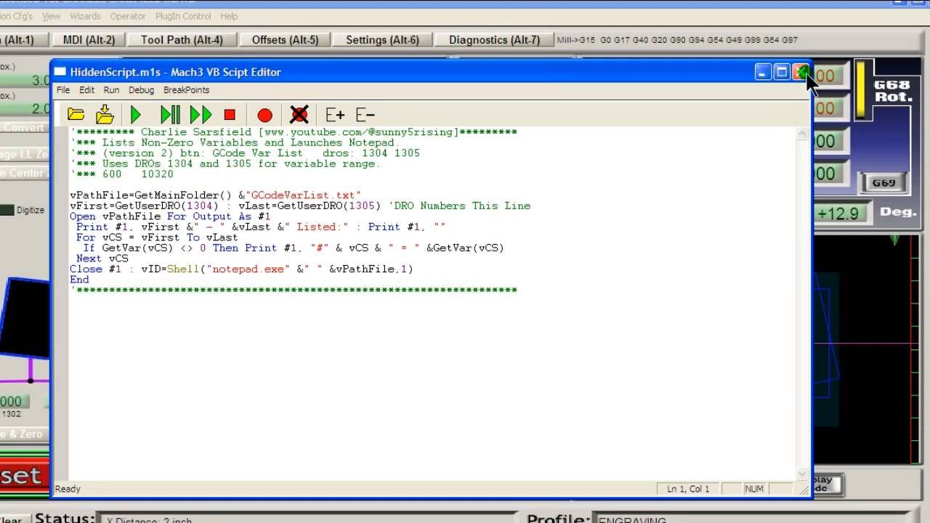
Close the VB Script Editor and confirm saving HiddenScript.m1s.
left_click(802, 72)
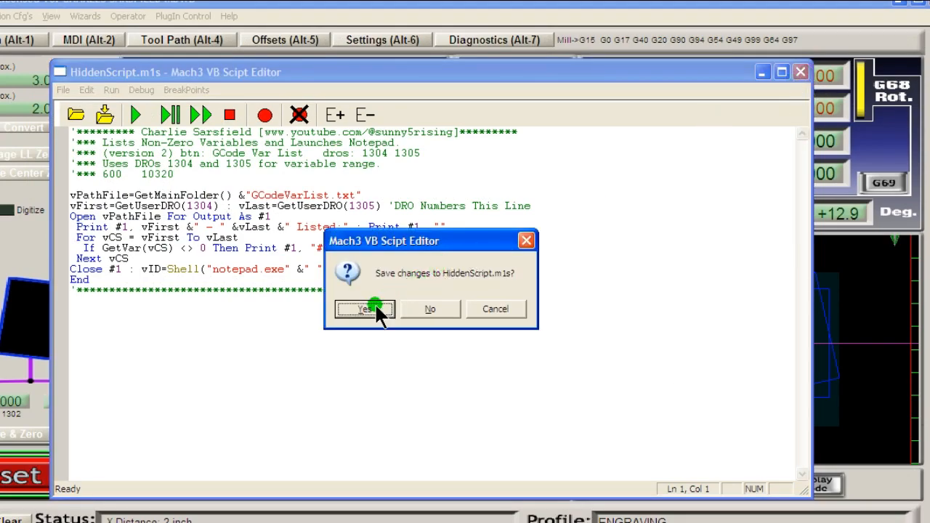
left_click(363, 308)
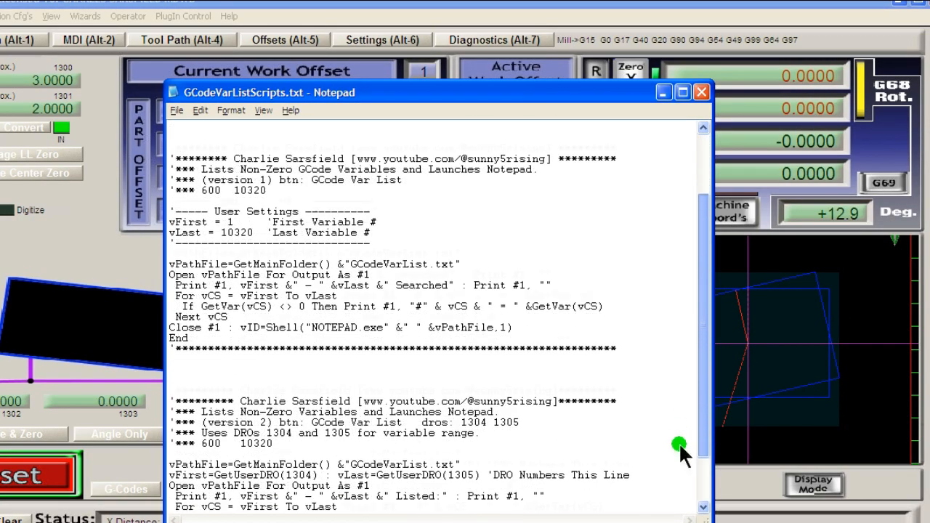
Scroll GCodeVarListScripts.txt down to the version 2 DRO-based script beneath version 1.
scroll("down", 3)
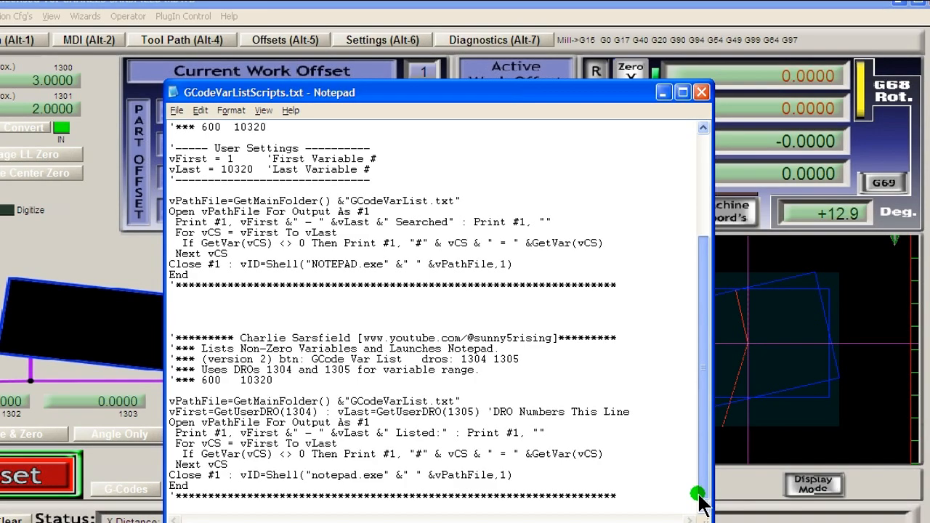